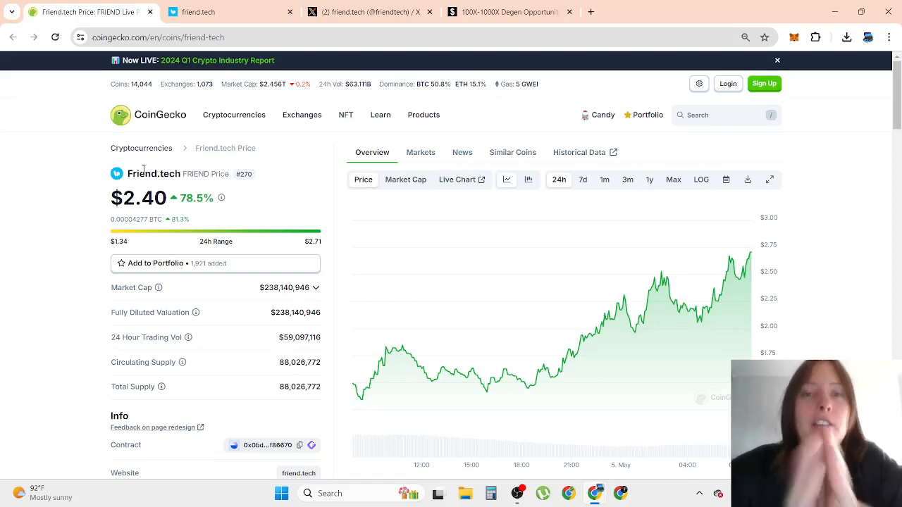
mouse_move(285, 161)
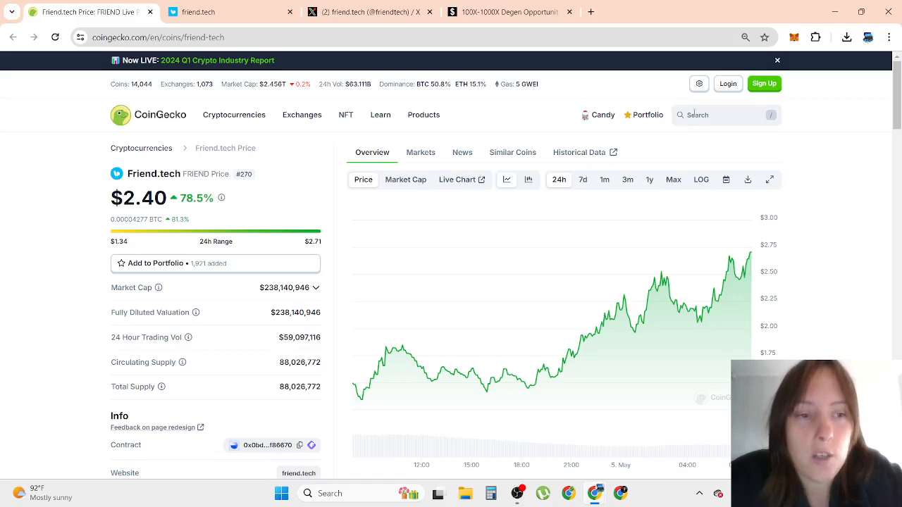
Switch from the Friend.tech $2.40 price page to friend.tech's profile on X
left_click(719, 116)
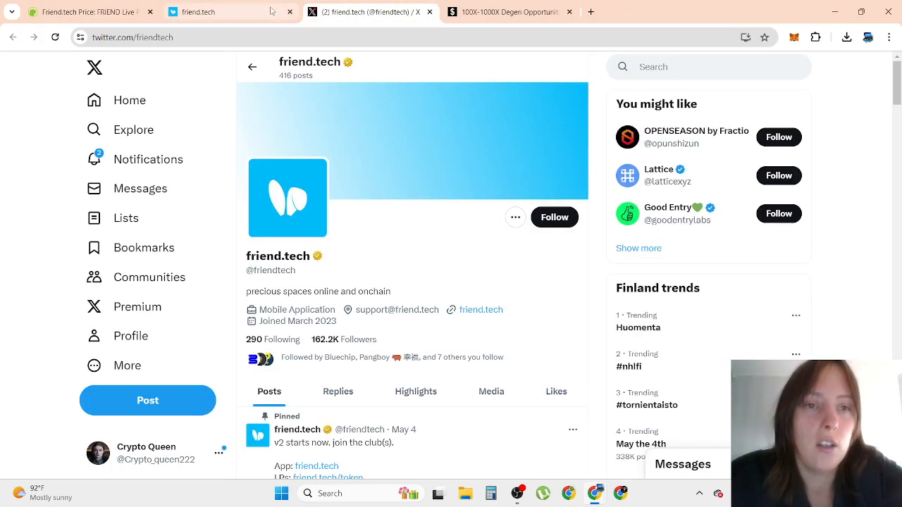
Scroll through friend.tech's posts about v2, token rewards and club growth
scroll("down", 3)
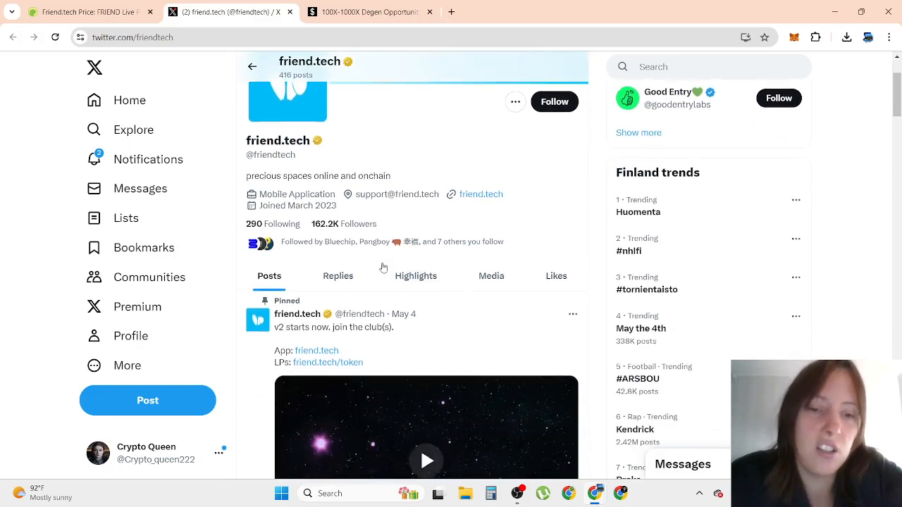
scroll("down", 3)
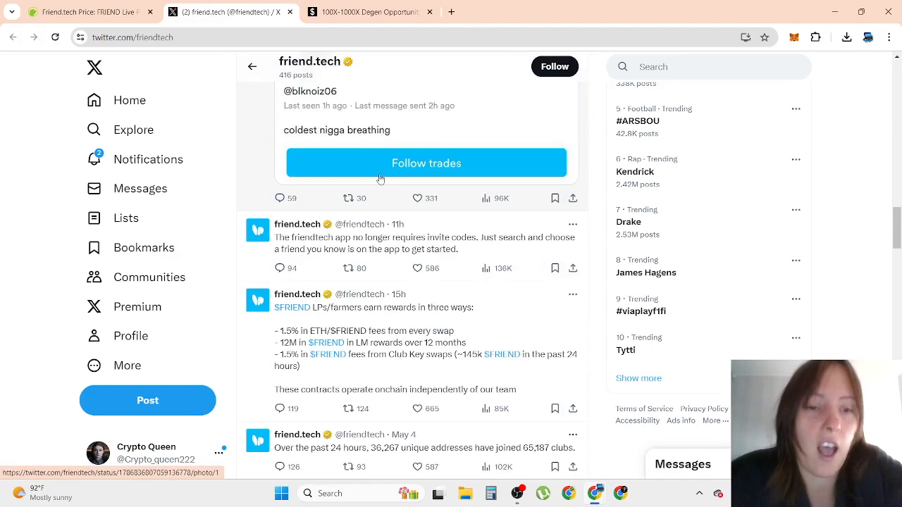
scroll("down", 3)
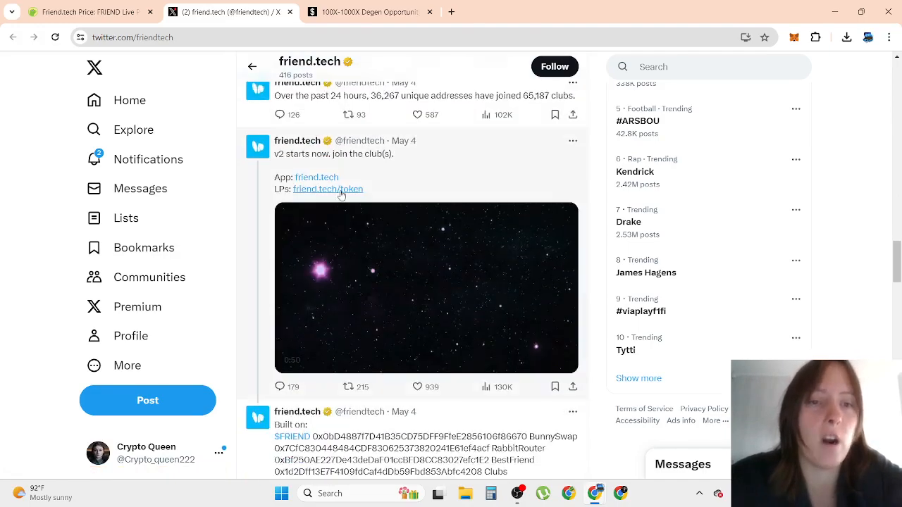
scroll("down", 3)
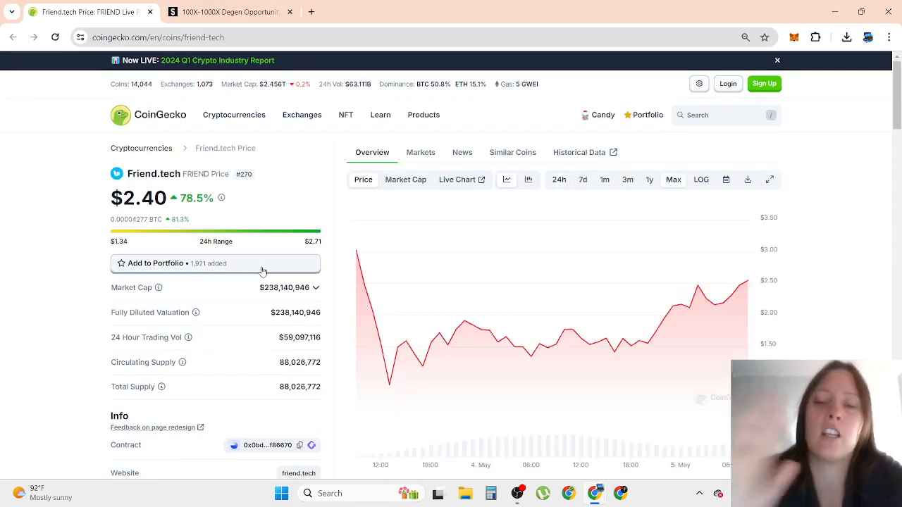
scroll("down", 3)
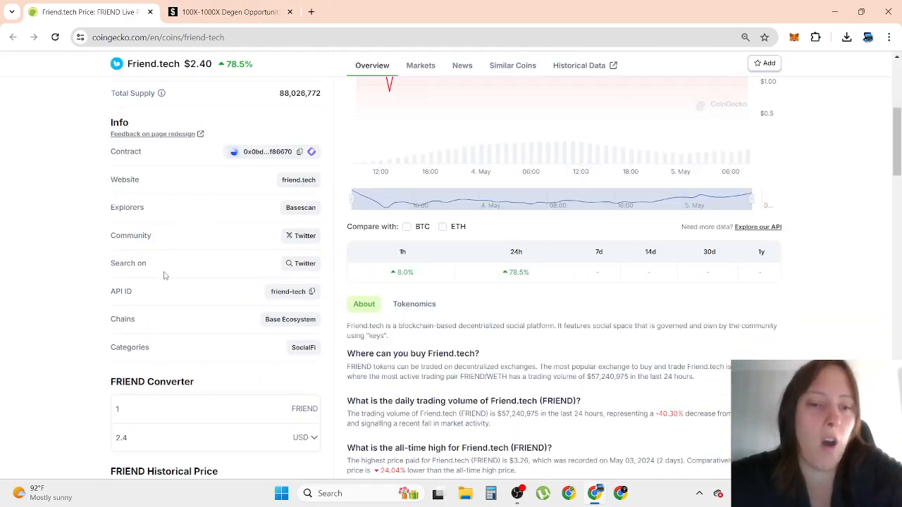
scroll("down", 3)
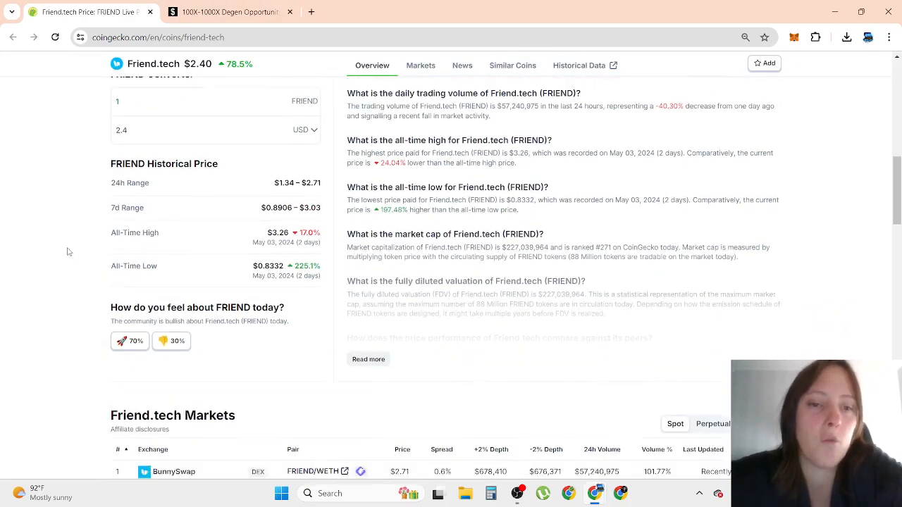
scroll("up", 3)
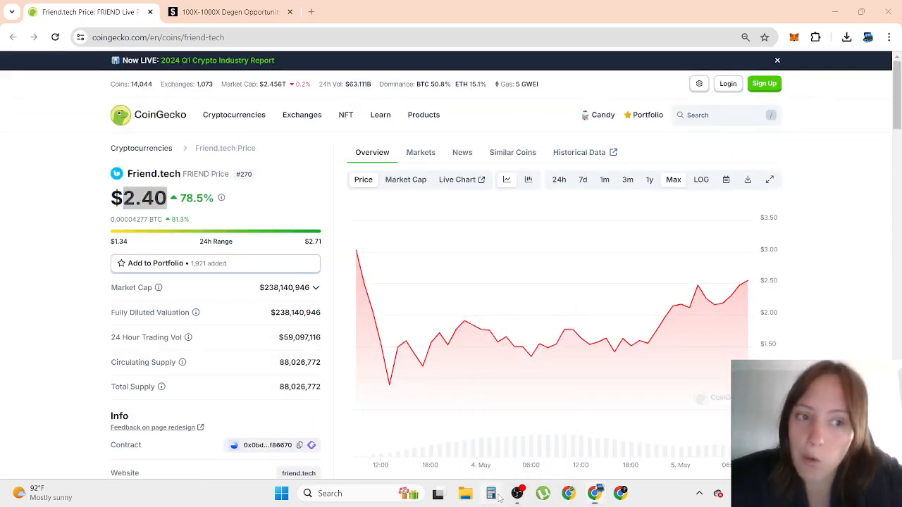
Multiply the $2.40 price by 3 (7.2) and by 5 (12) in Calculator, then close it
left_click(491, 493)
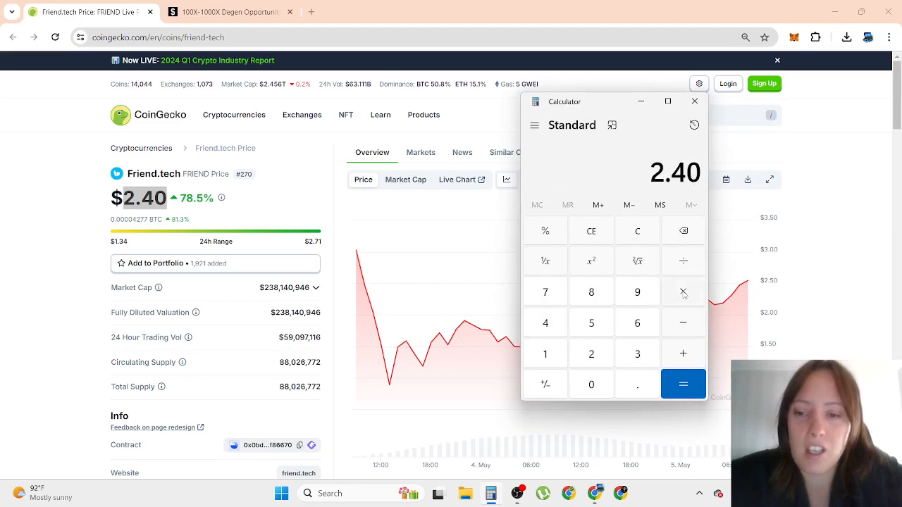
left_click(682, 383)
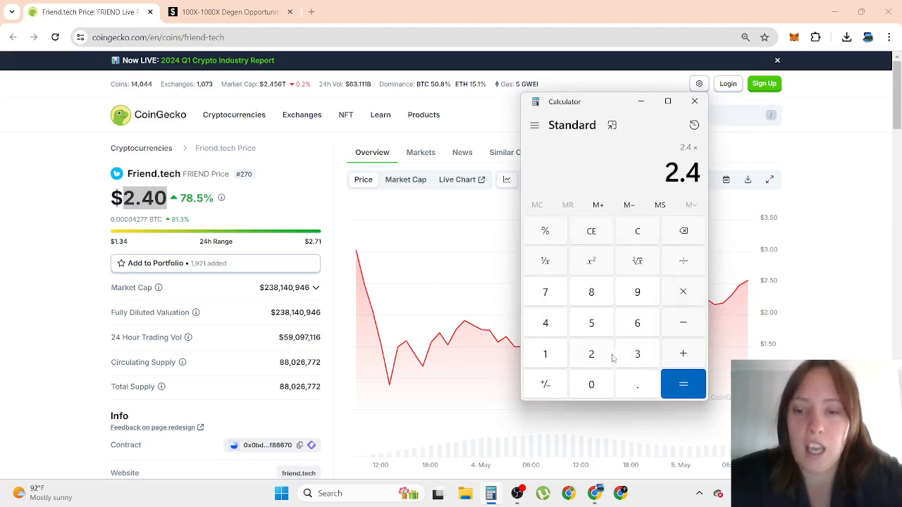
left_click(681, 384)
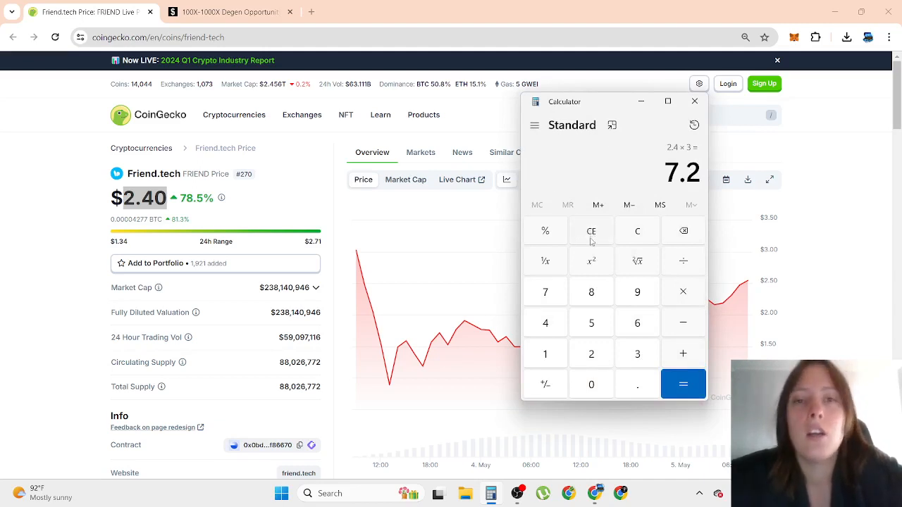
mouse_move(592, 240)
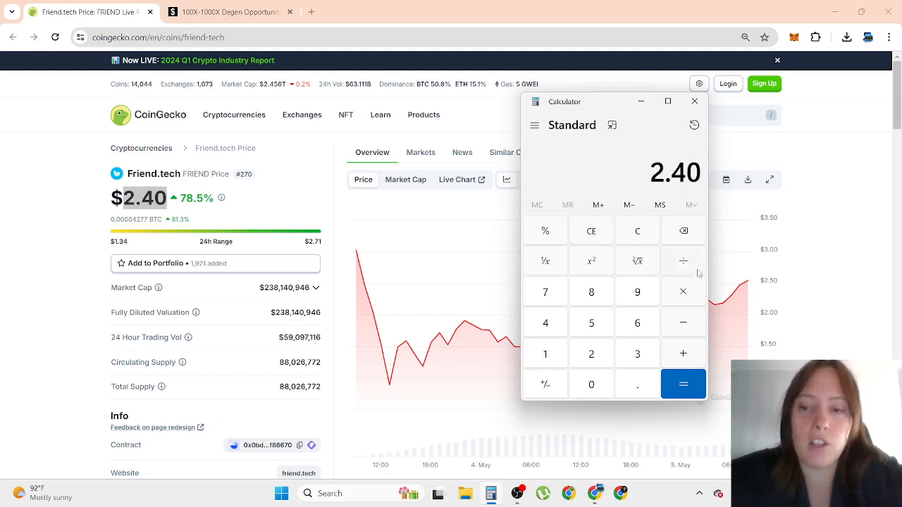
left_click(682, 383)
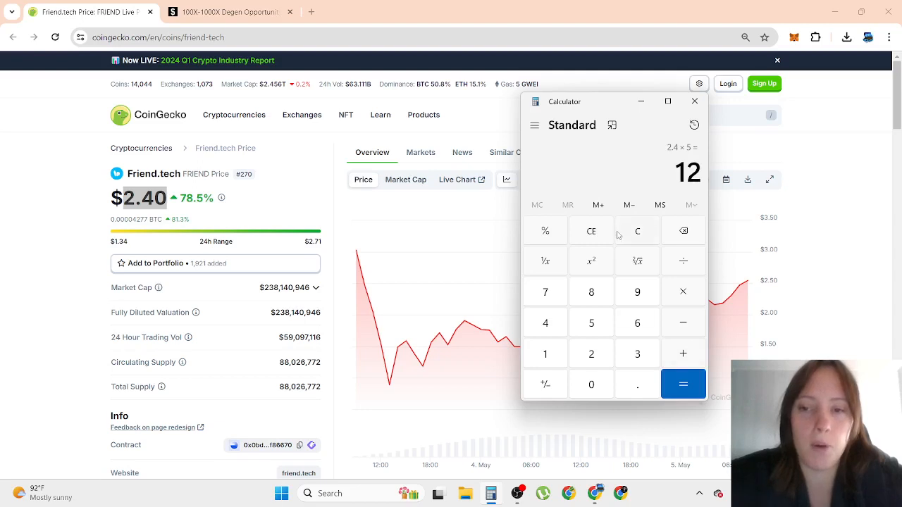
mouse_move(618, 234)
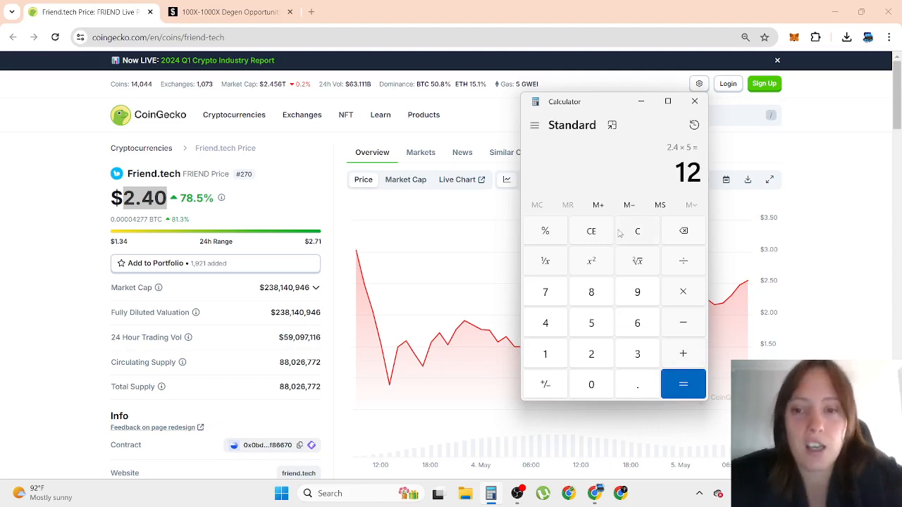
left_click(693, 102)
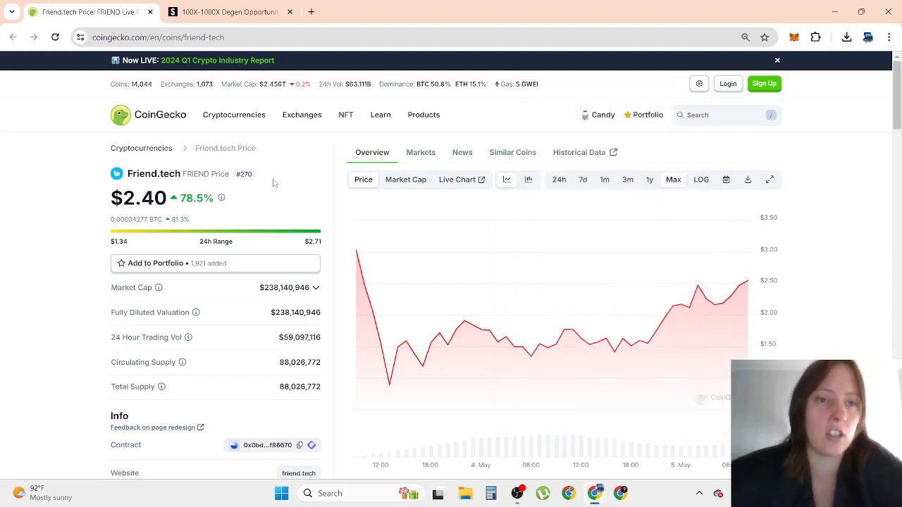
mouse_move(176, 254)
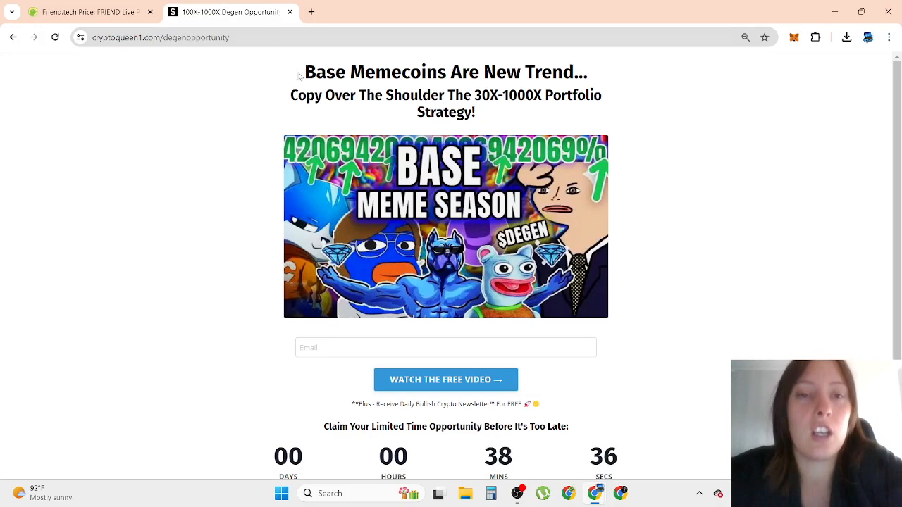
Show the Base Memecoins free-video signup page with its countdown, then return to CoinGecko
double_click(391, 71)
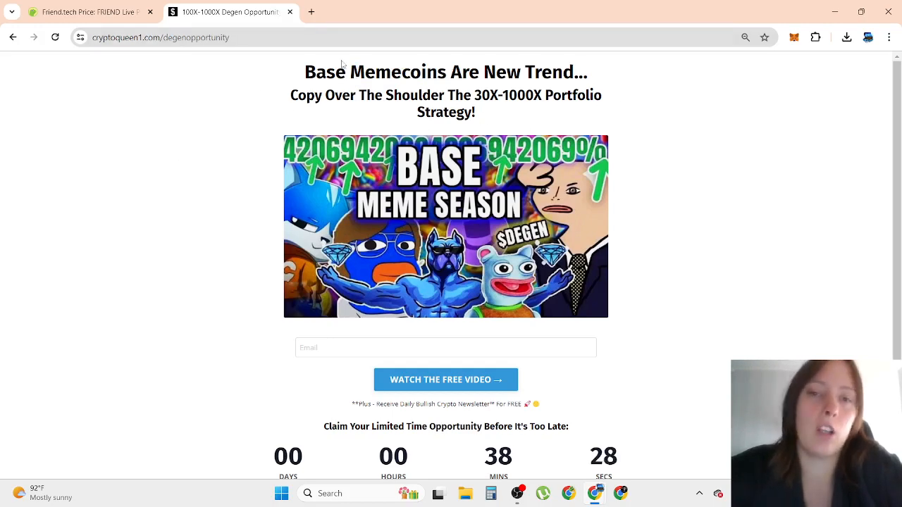
mouse_move(287, 123)
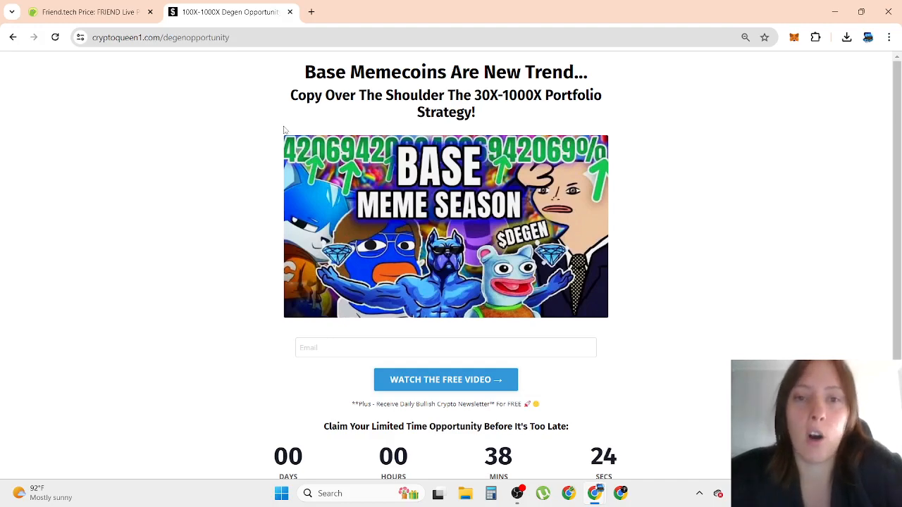
mouse_move(234, 200)
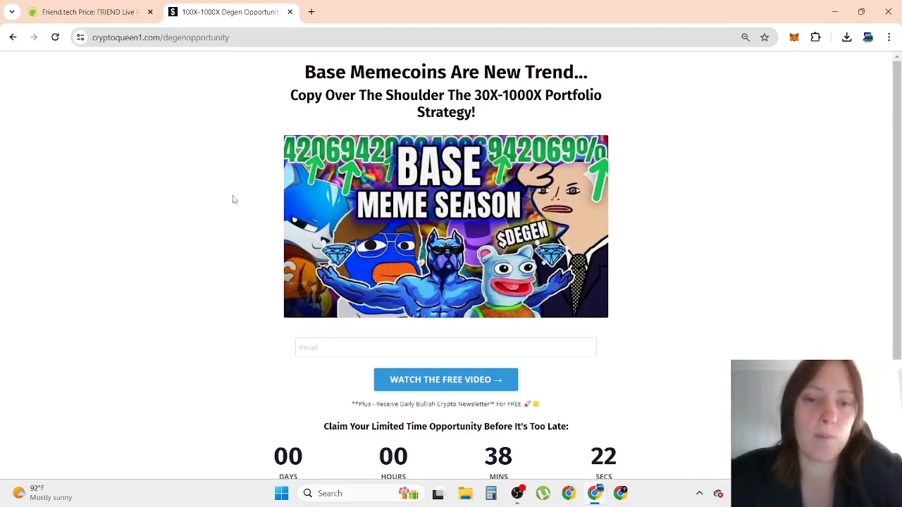
mouse_move(327, 397)
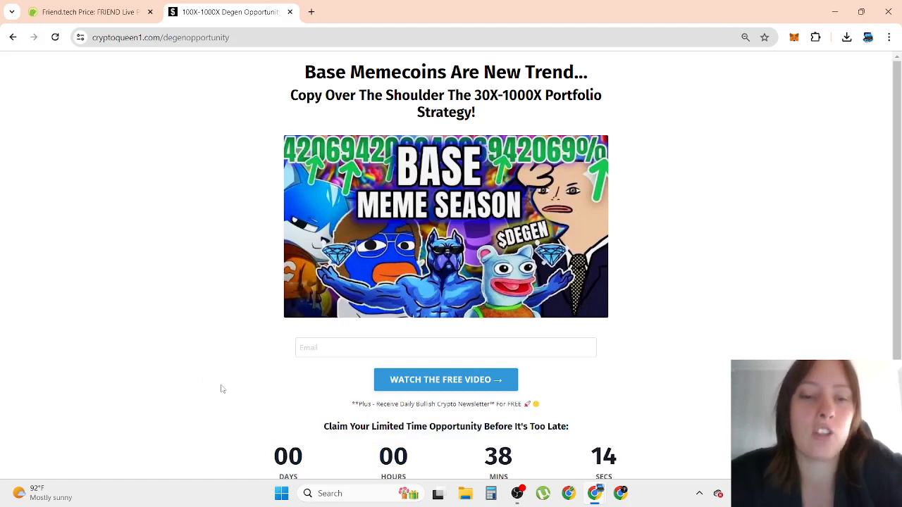
mouse_move(279, 104)
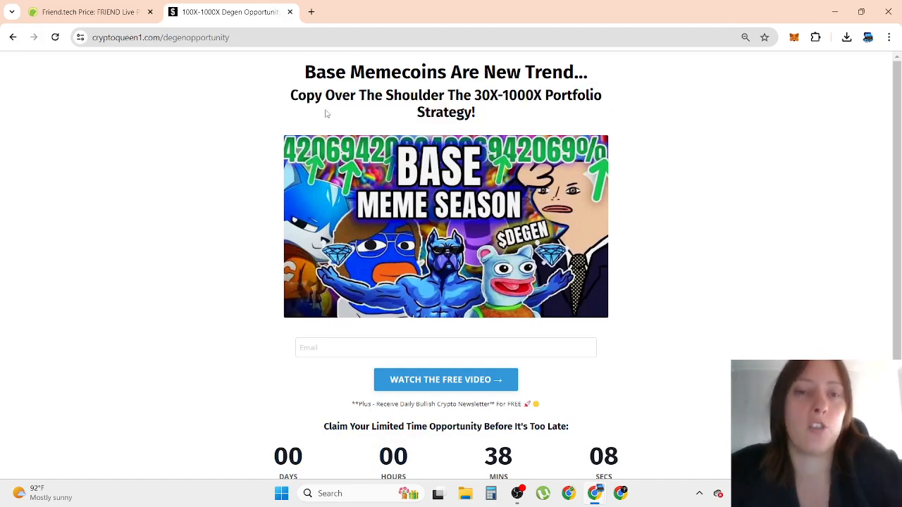
left_click(84, 11)
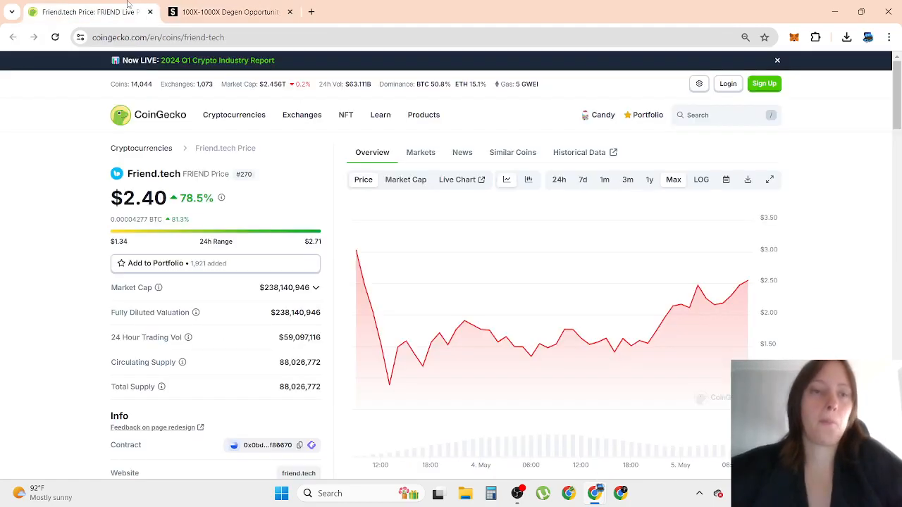
Switch the Friend.tech chart to a shorter range showing the climb to about $2.40
double_click(147, 198)
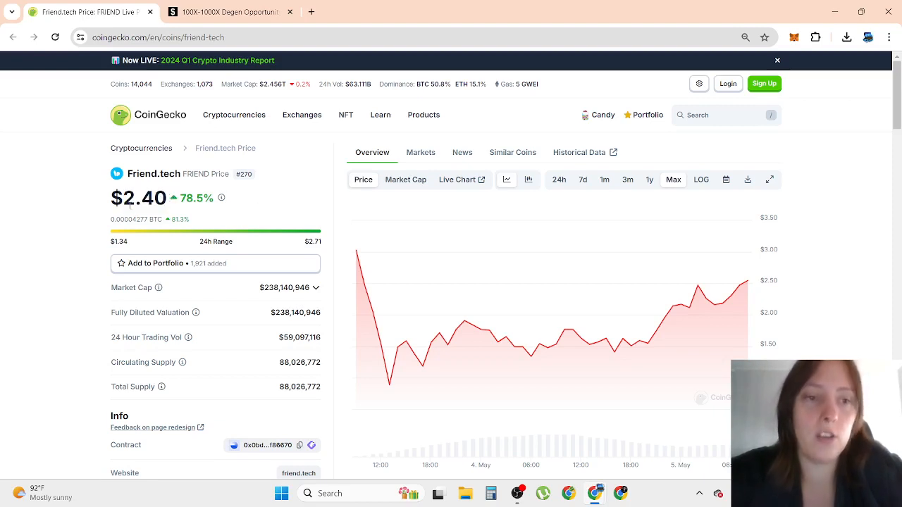
double_click(143, 197)
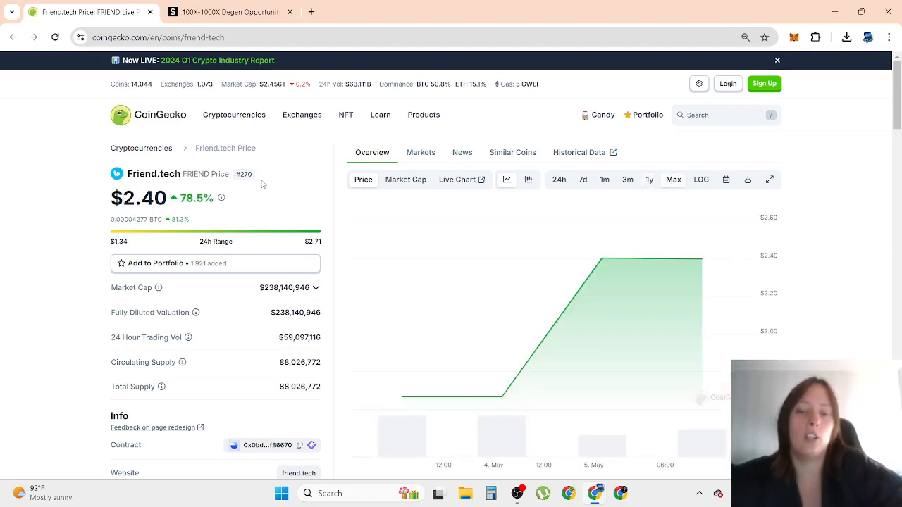
mouse_move(403, 397)
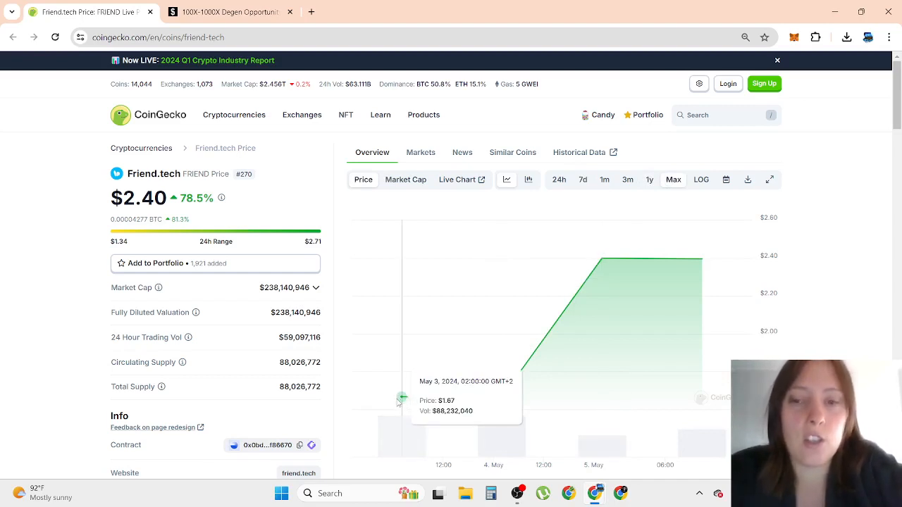
mouse_move(601, 260)
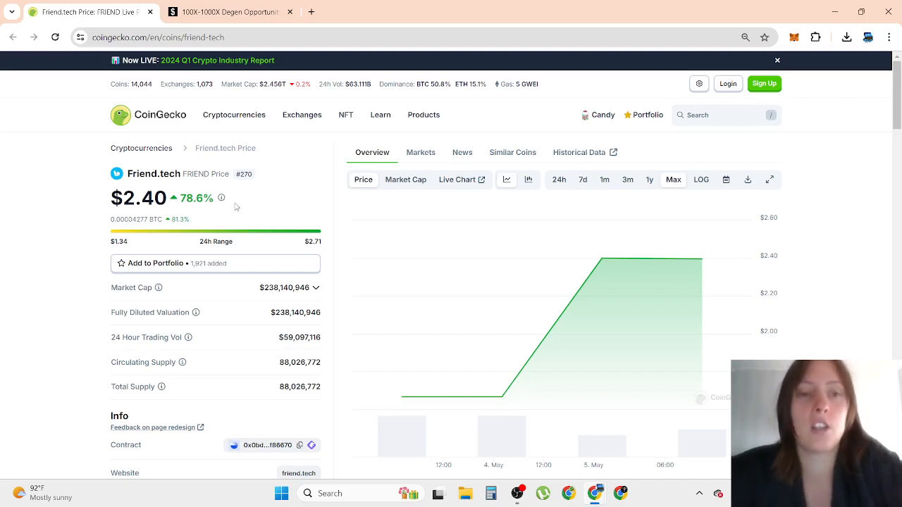
mouse_move(259, 203)
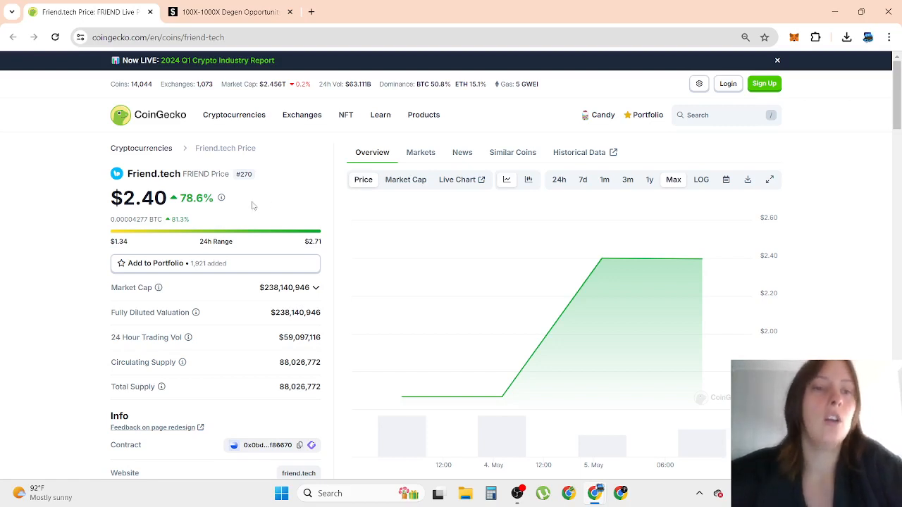
mouse_move(242, 207)
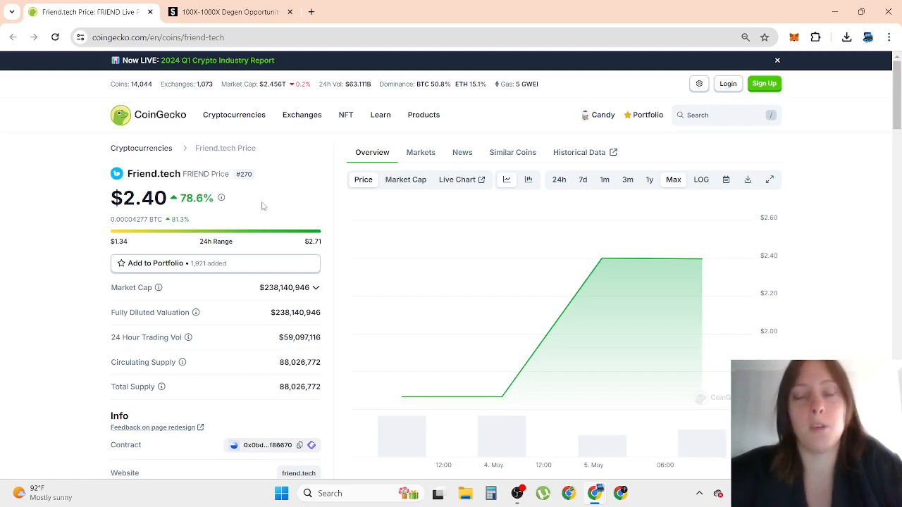
double_click(144, 197)
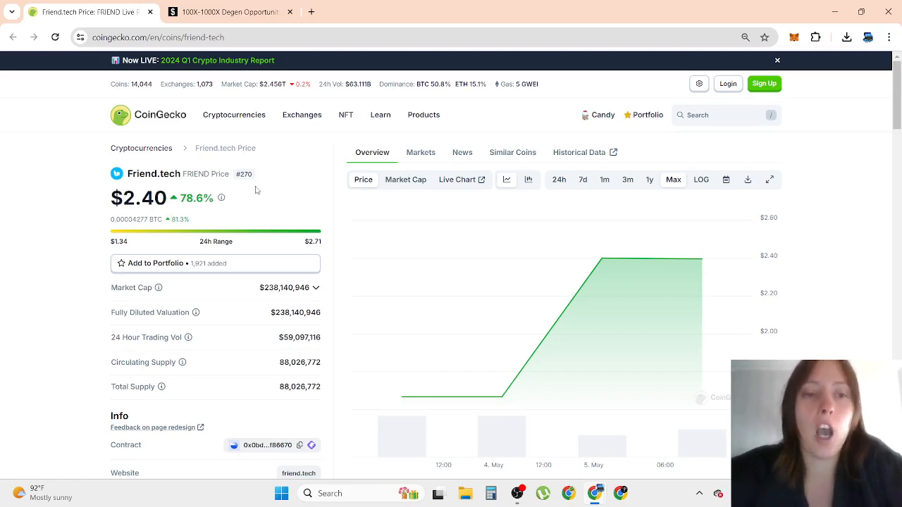
mouse_move(221, 197)
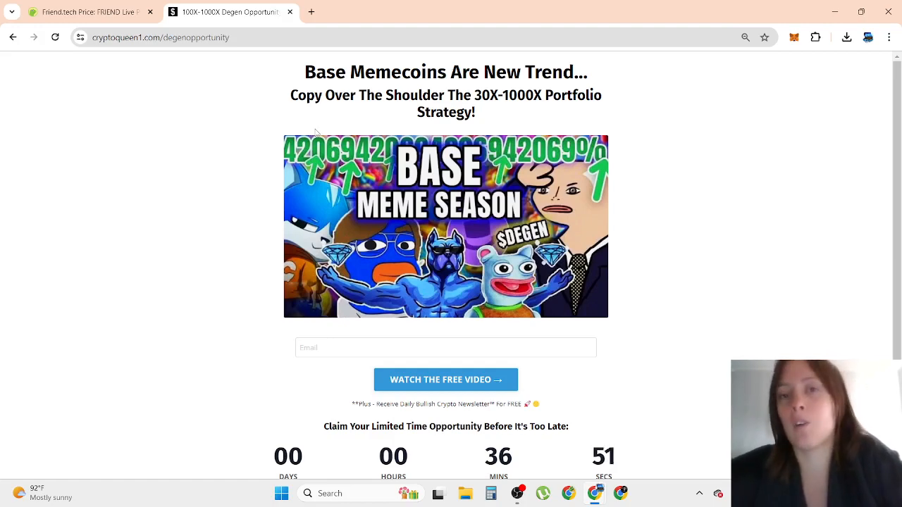
mouse_move(457, 127)
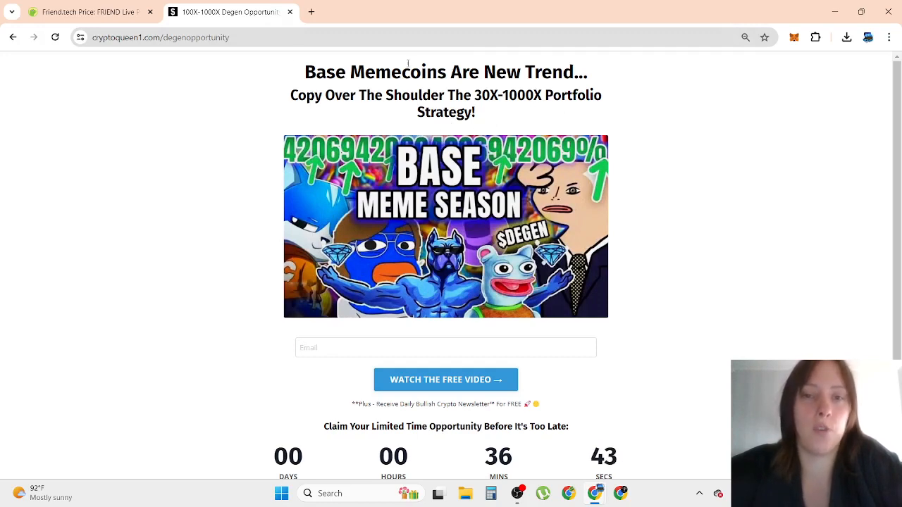
mouse_move(349, 115)
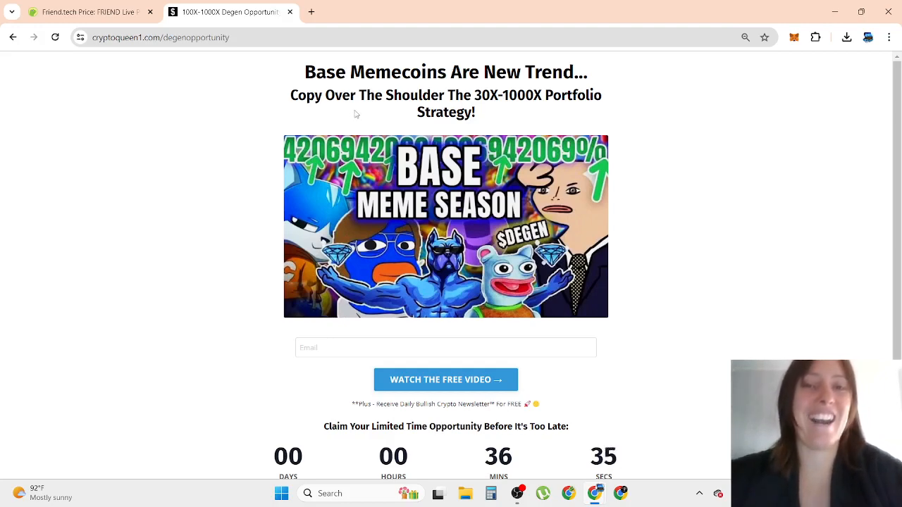
mouse_move(346, 124)
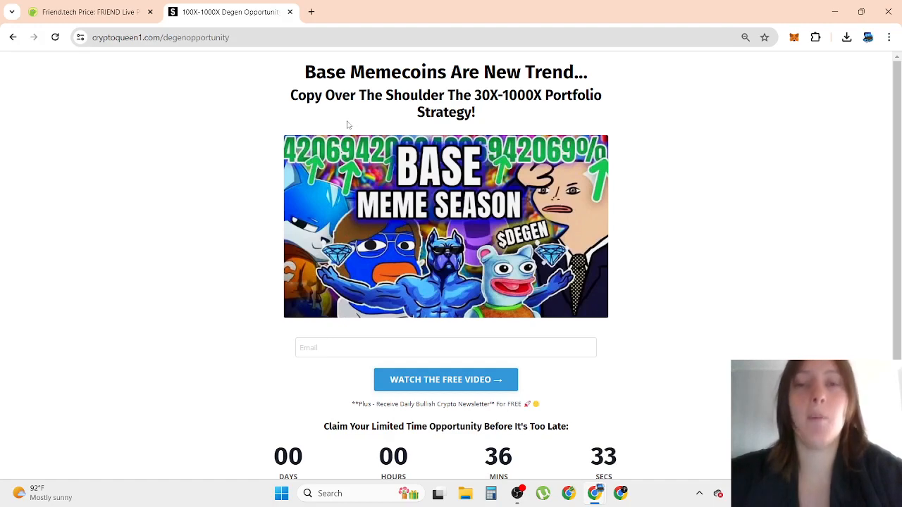